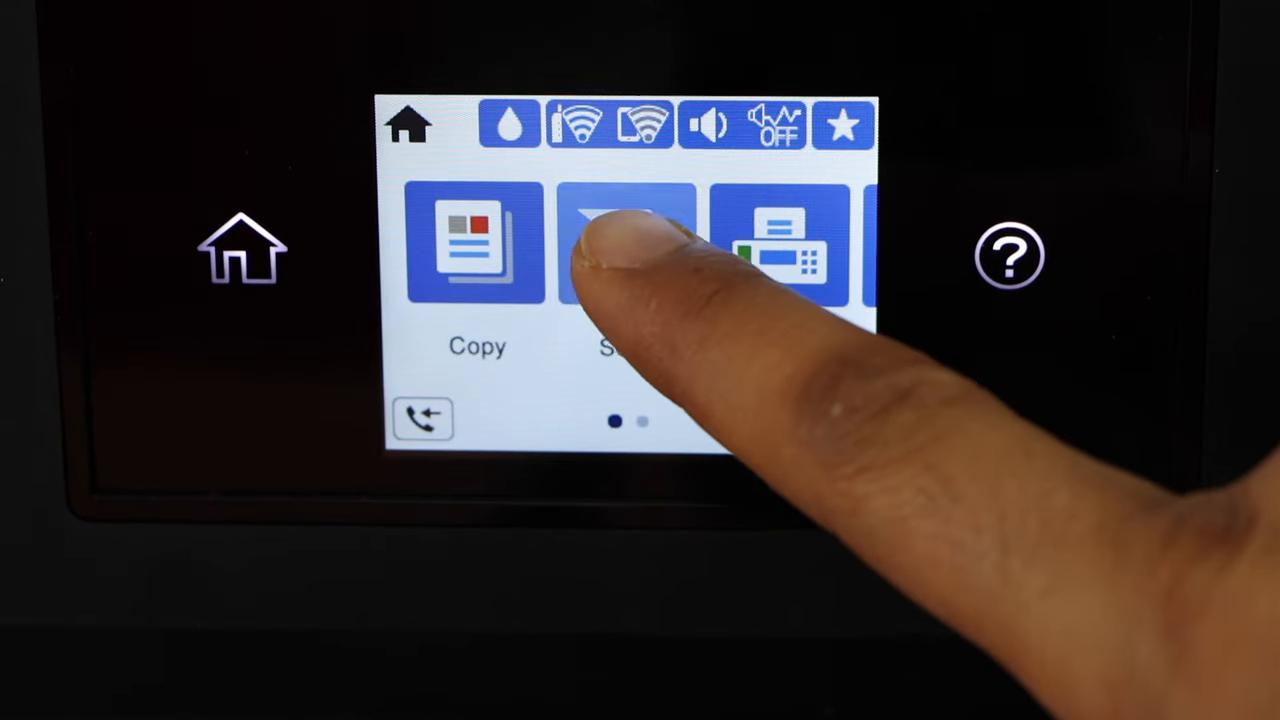
# Scan to a computer from the printer panel, sending scans to the last-used laptop.
pyautogui.click(627, 245)
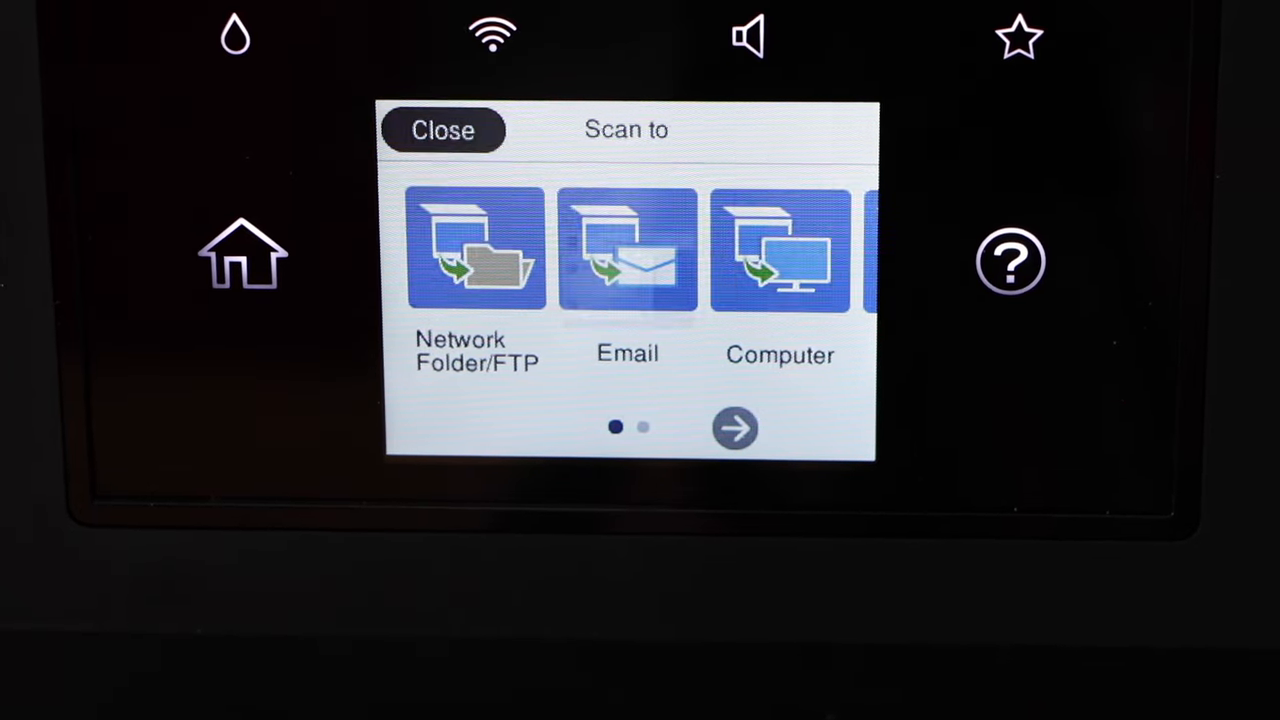
pyautogui.click(780, 250)
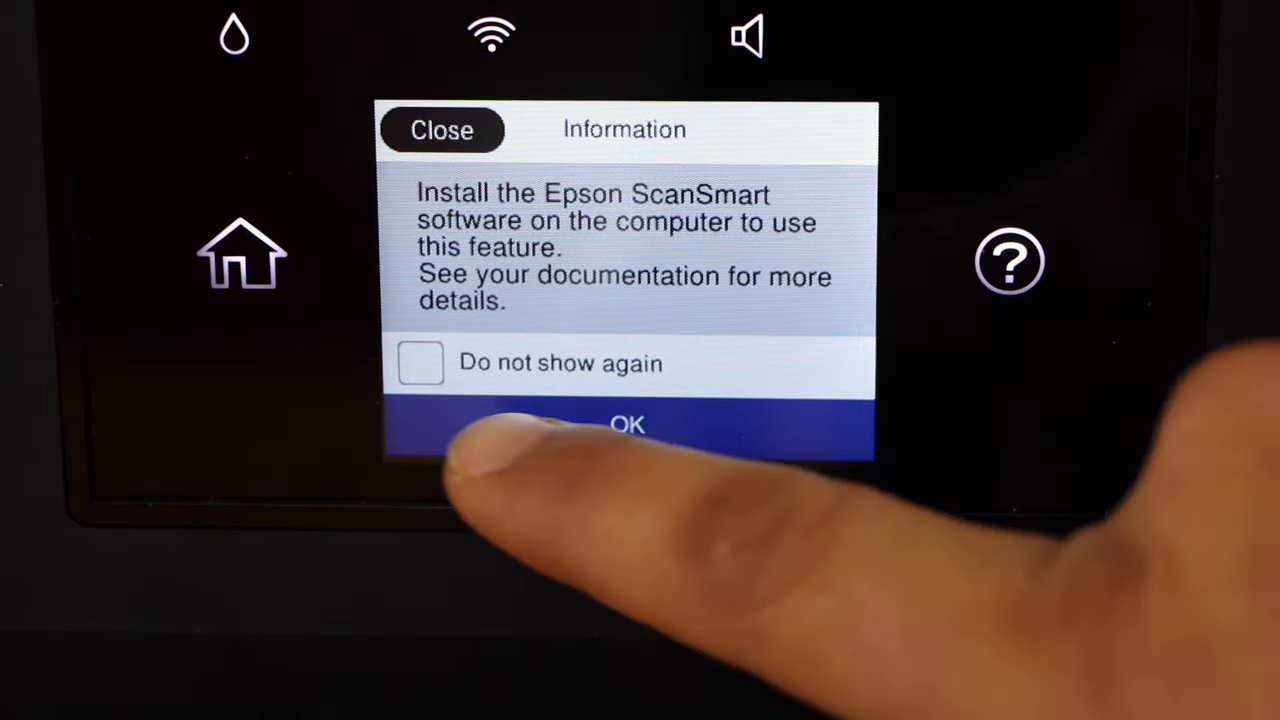
pyautogui.click(627, 424)
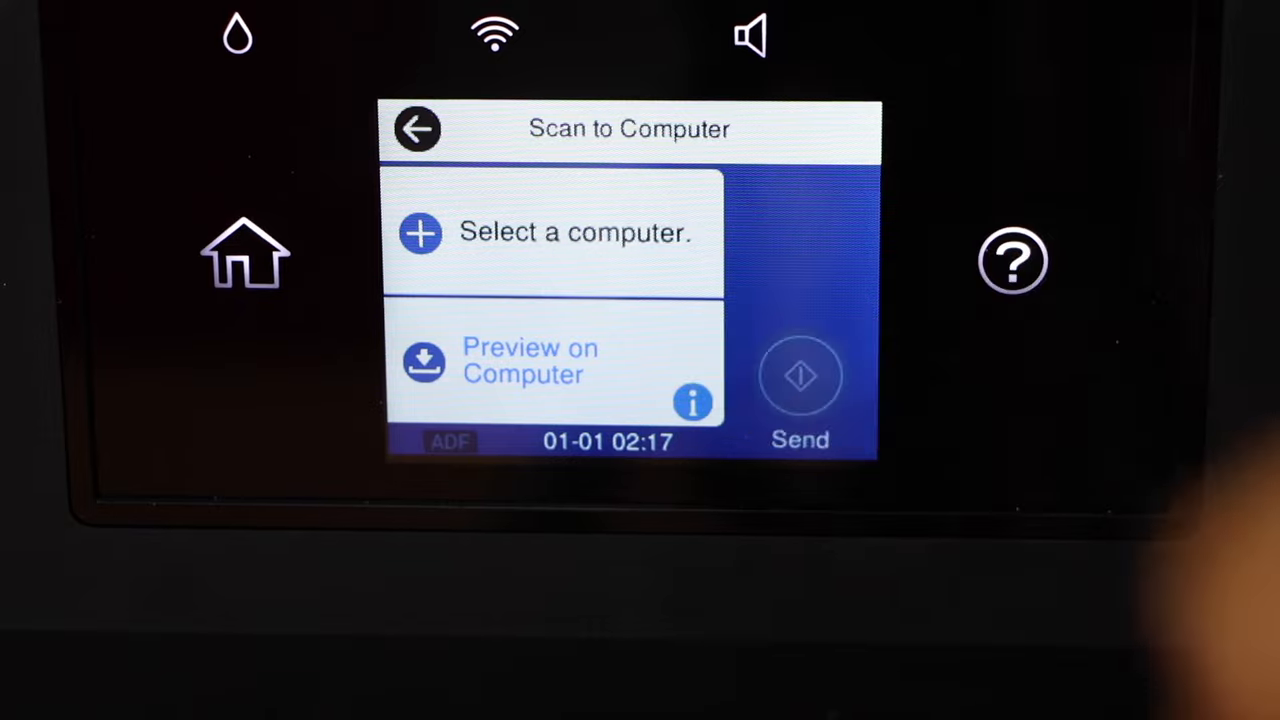
pyautogui.click(575, 232)
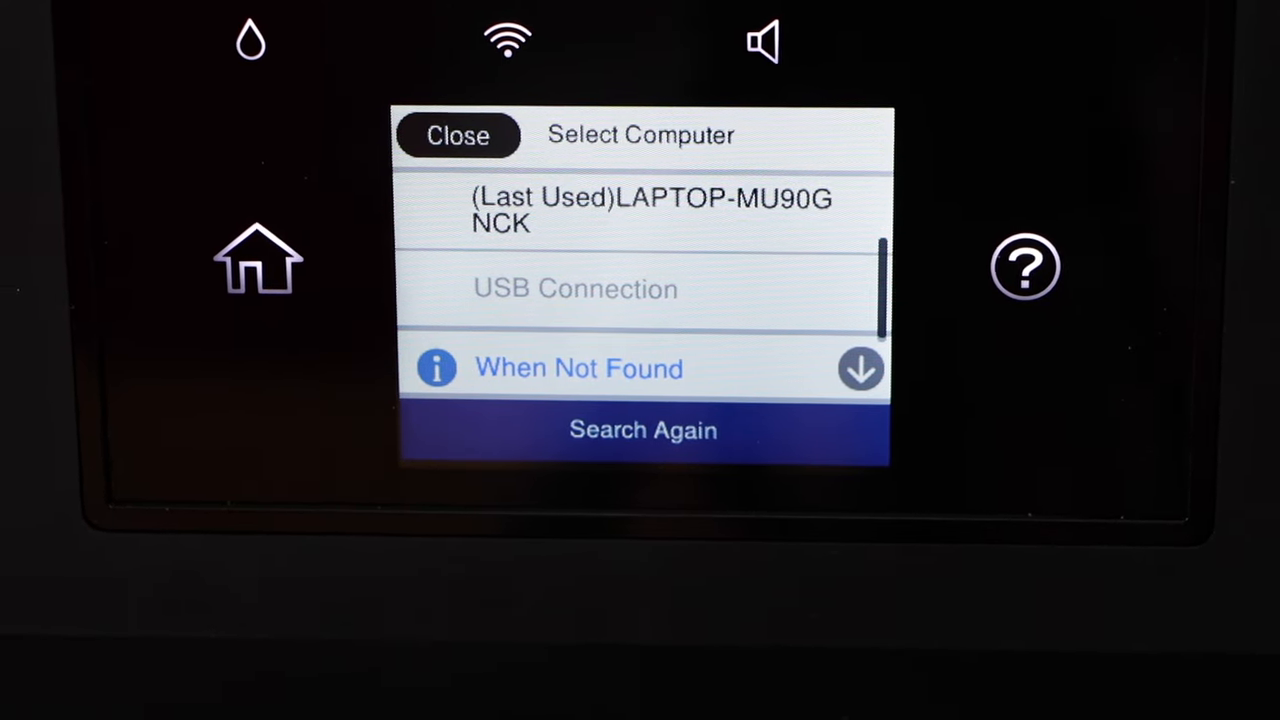
pyautogui.click(650, 210)
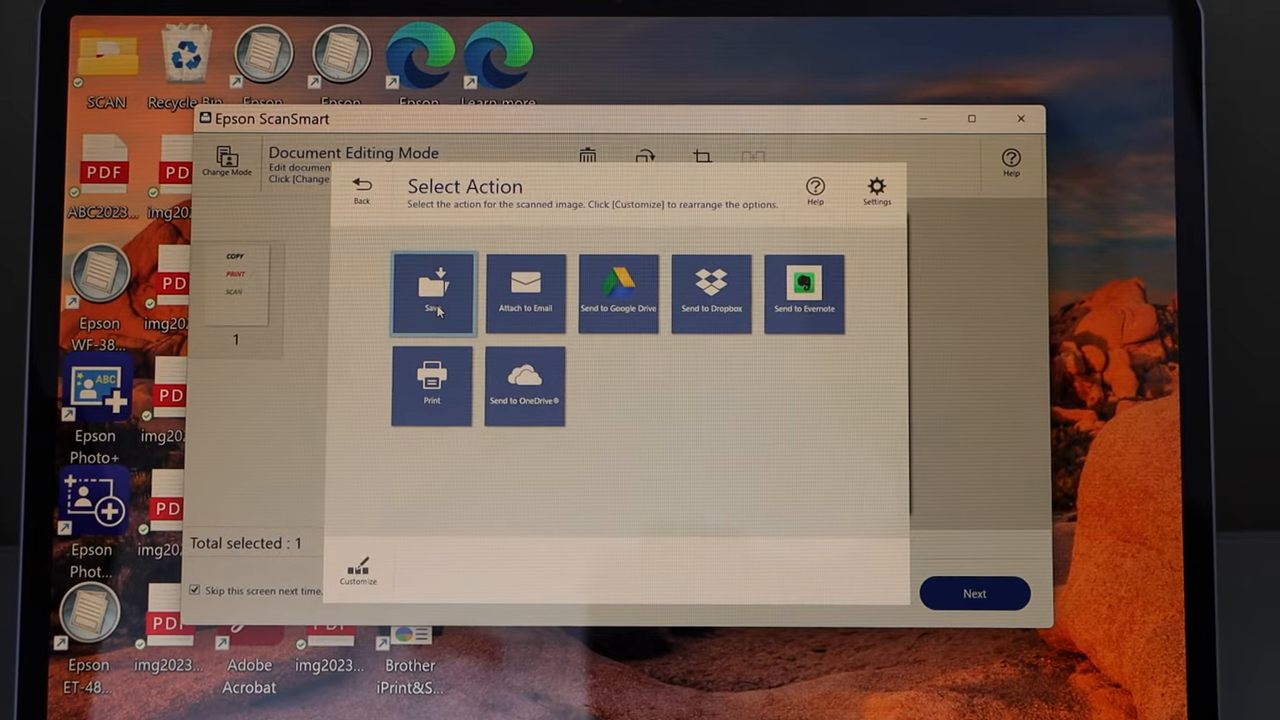
# Save the scan as a JPEG named CPS, chosen from the file name history.
pyautogui.click(973, 593)
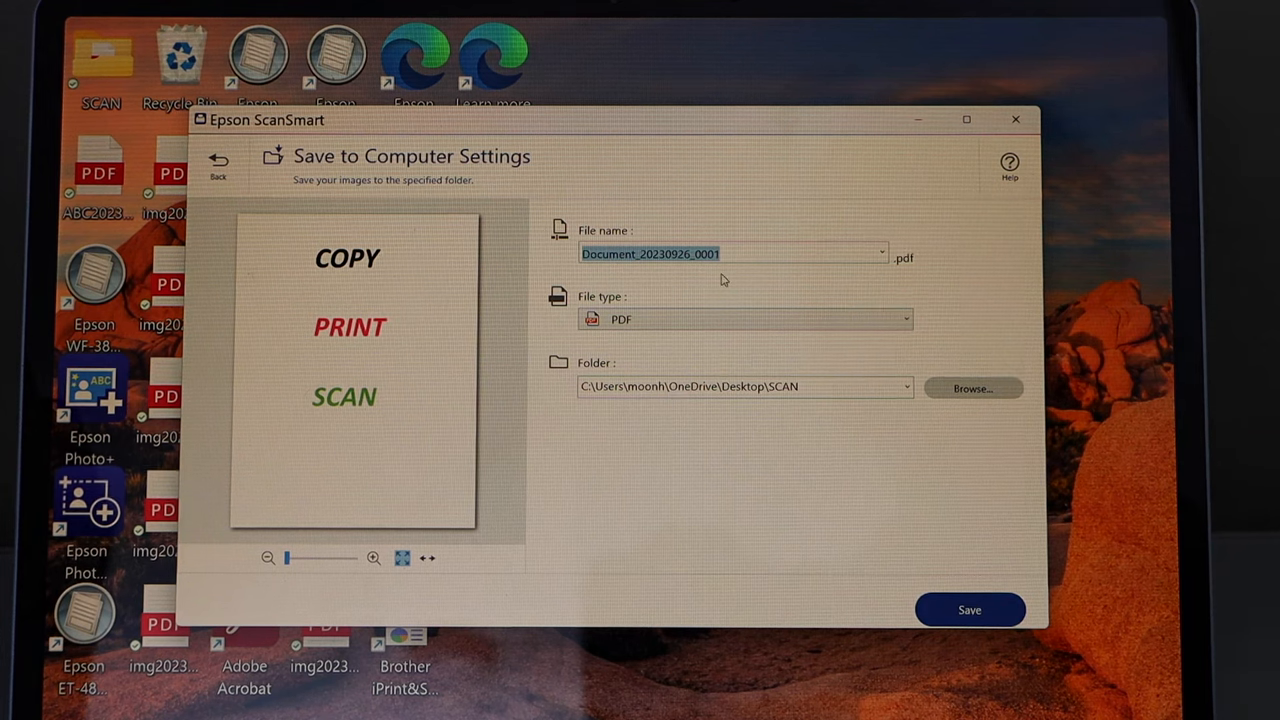
pyautogui.moveTo(449, 247)
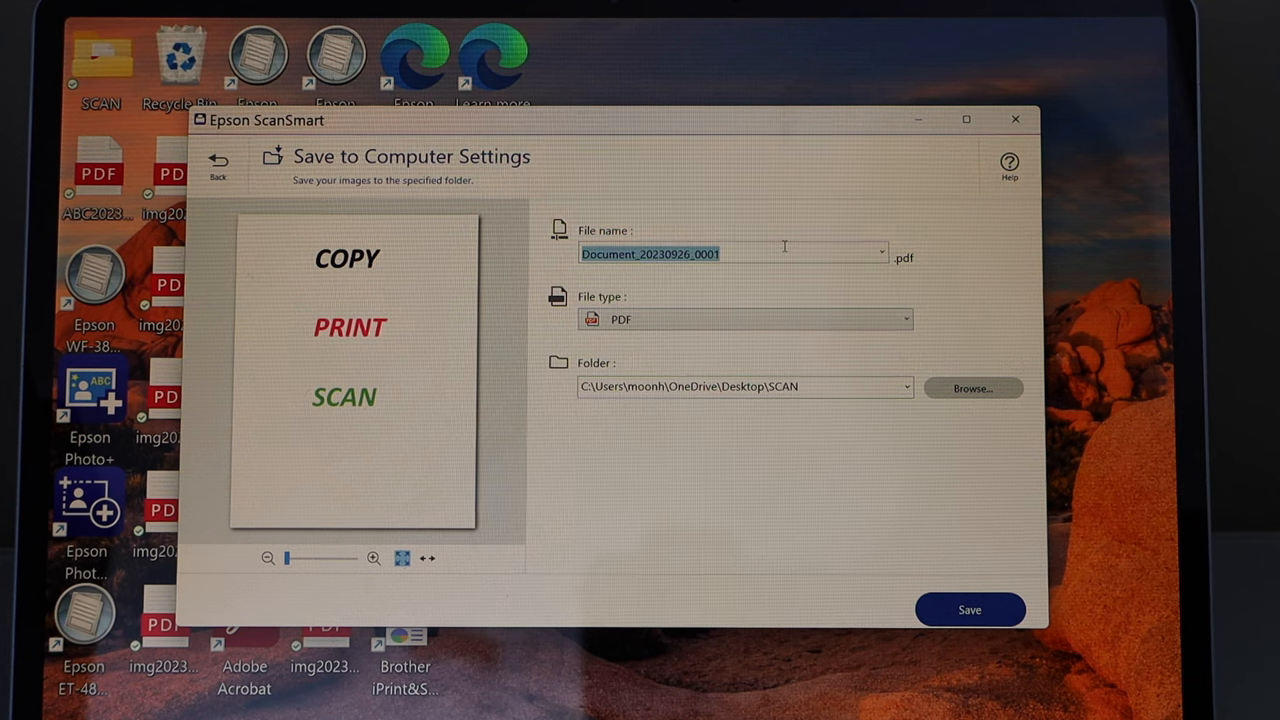
pyautogui.write('CPP')
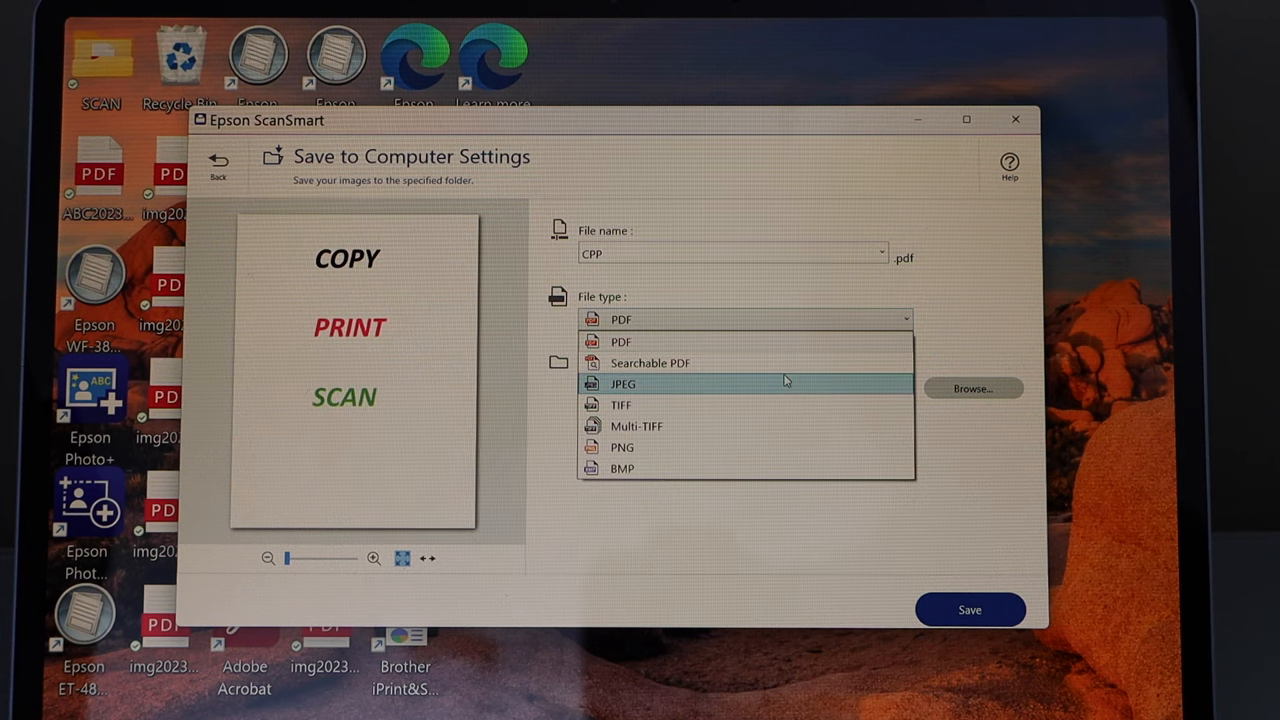
pyautogui.click(623, 383)
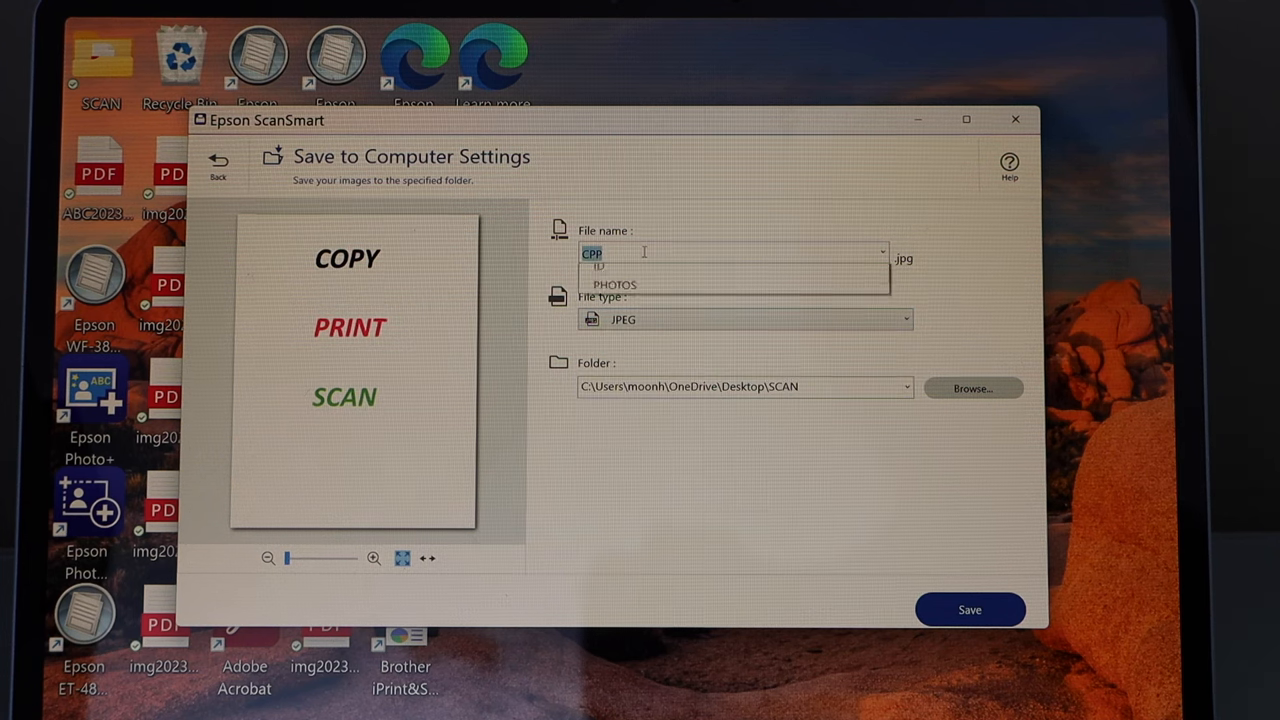
pyautogui.click(879, 252)
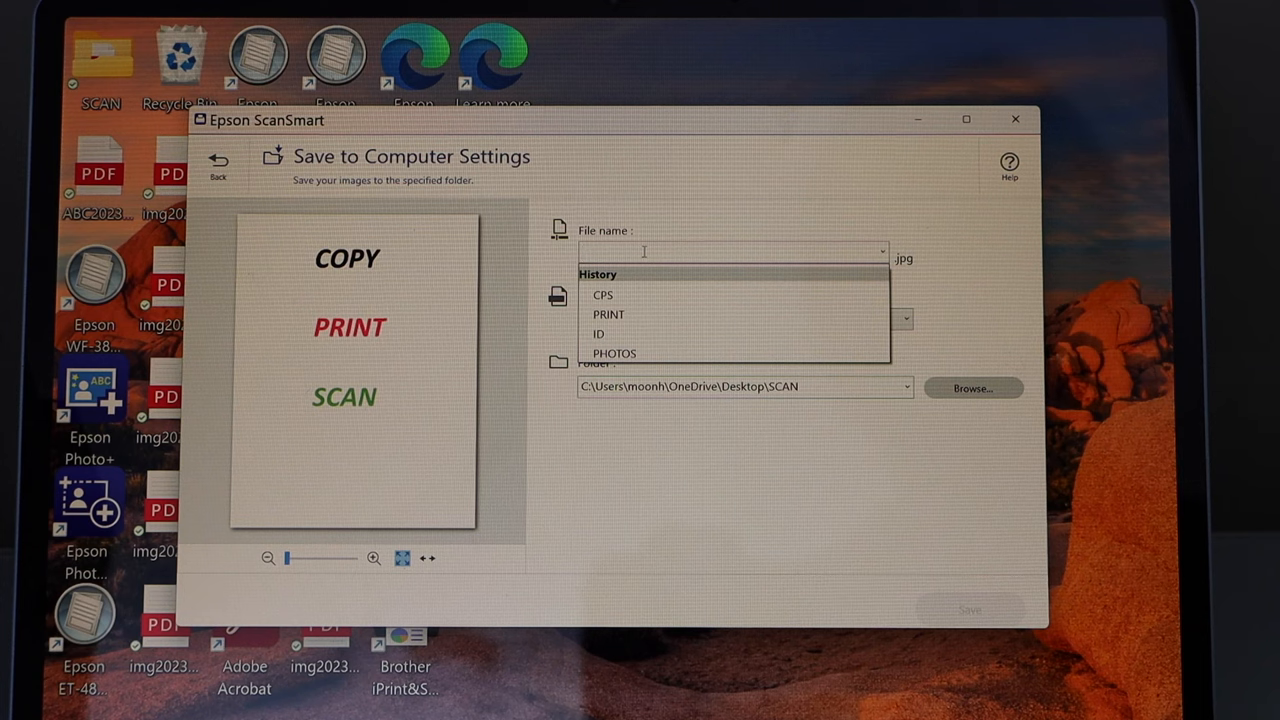
pyautogui.click(603, 294)
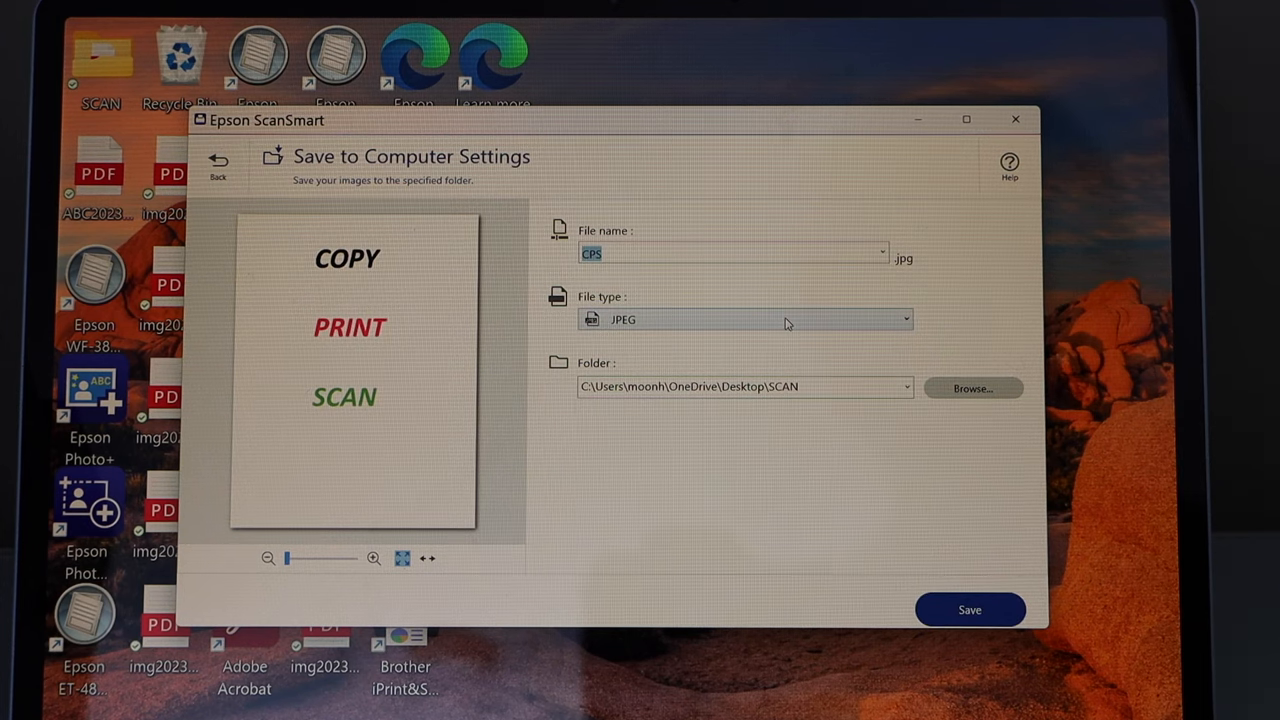
pyautogui.moveTo(980, 523)
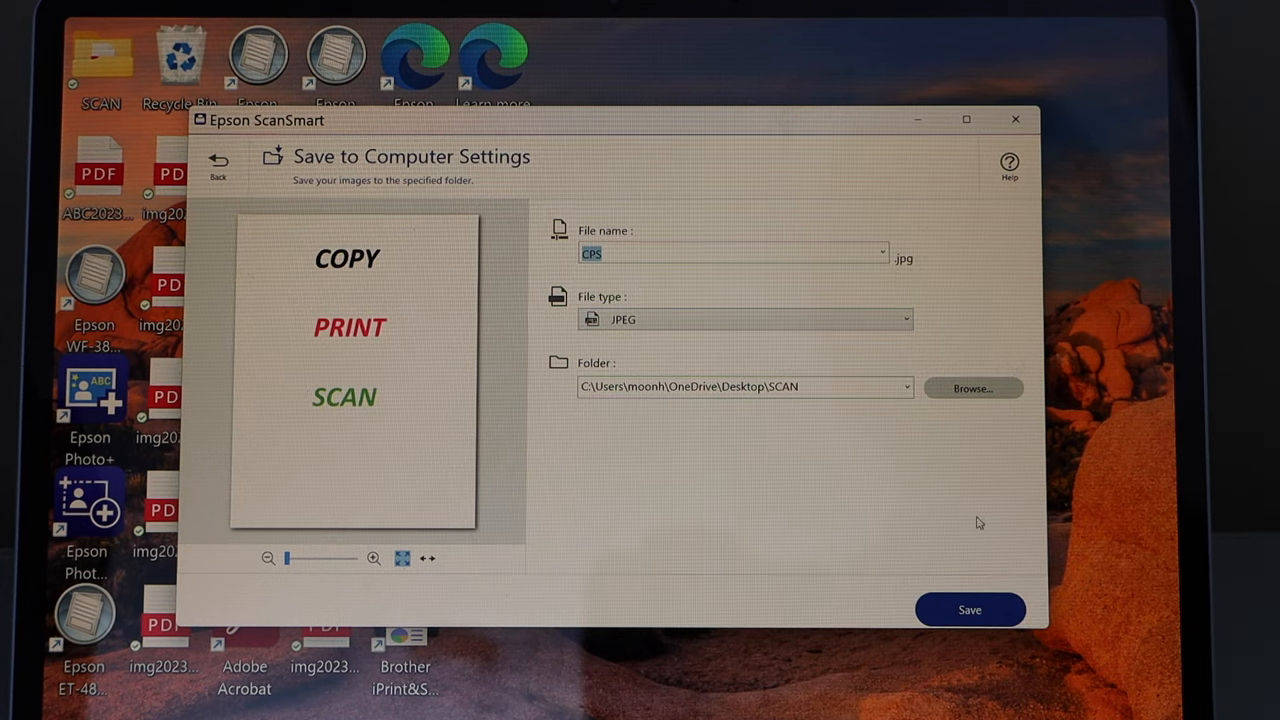